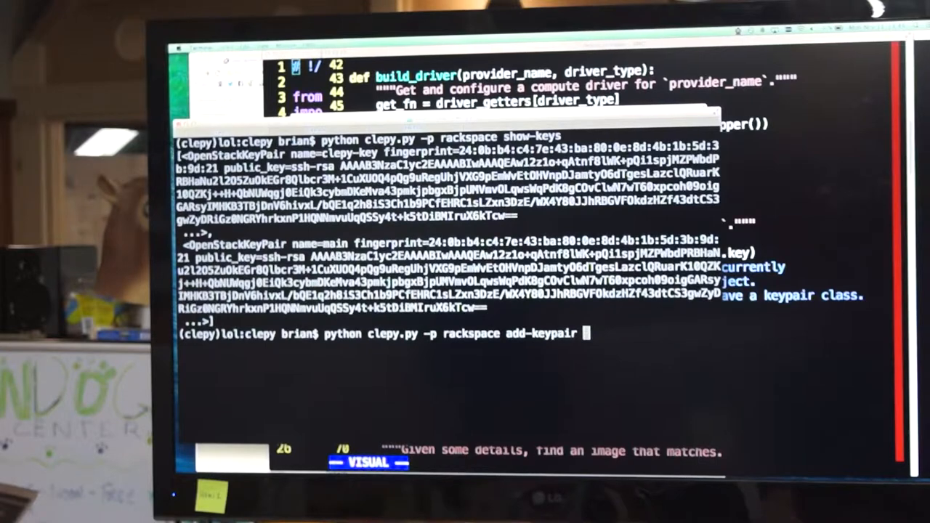
Run clepy add-keypair dan-key with /Users/brian/keys/id_rsa.pub against Rackspace; it fails
{"action": "type", "text": "dan"}
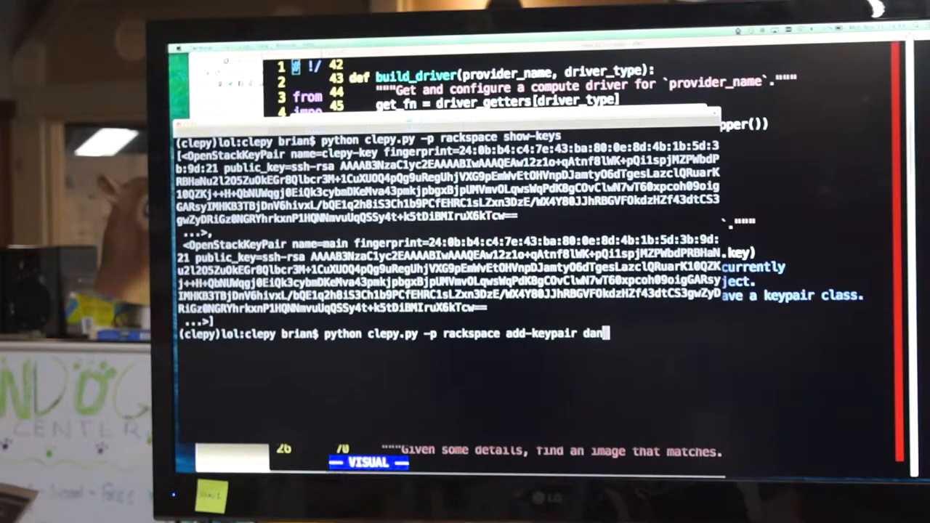
{"action": "type", "text": "-key"}
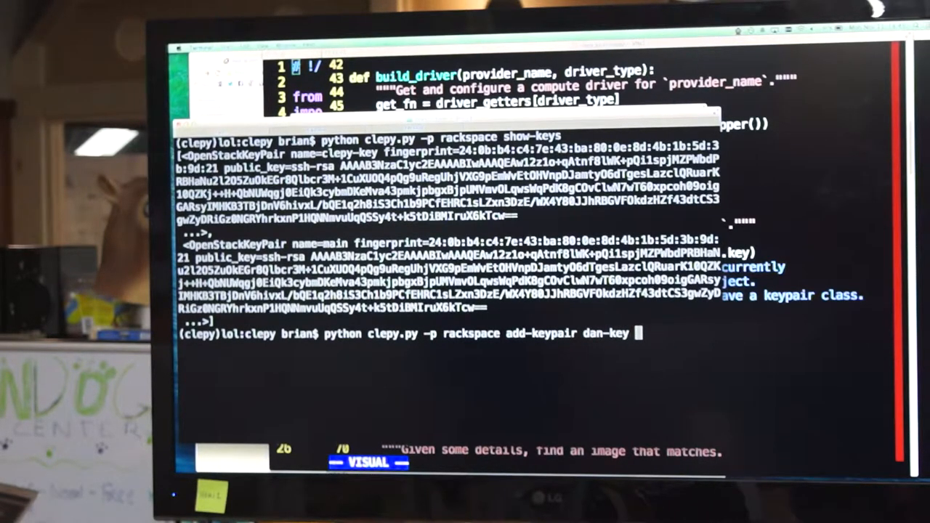
{"action": "type", "text": "/"}
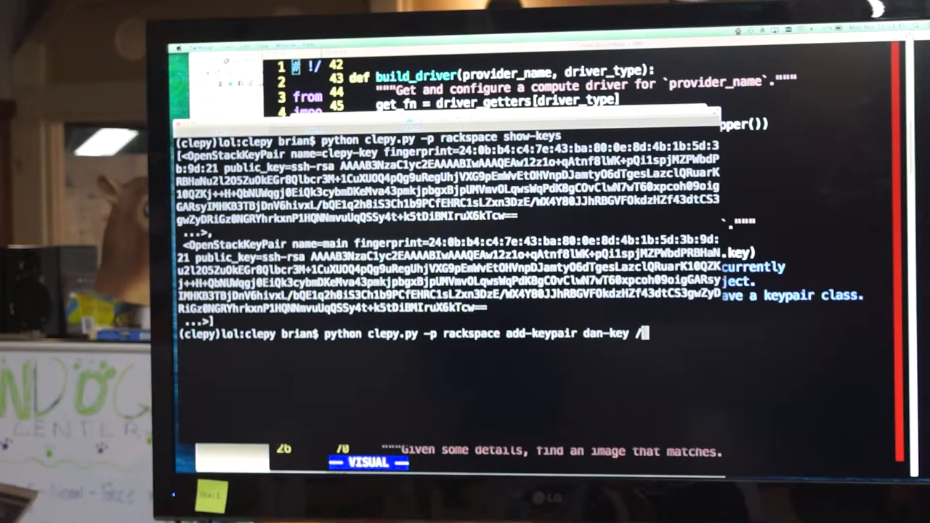
{"action": "type", "text": "User"}
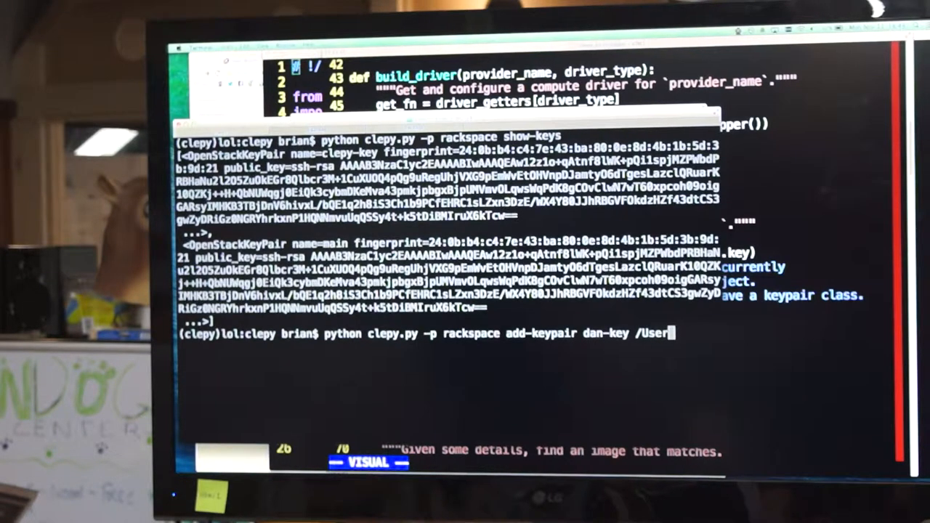
{"action": "type", "text": "s/brian/keys/"}
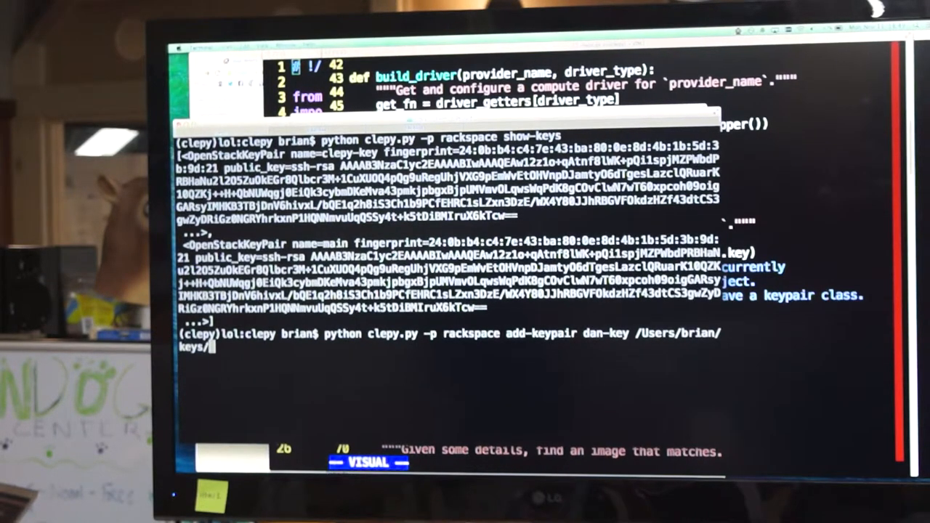
{"action": "type", "text": "id_rsa.pub"}
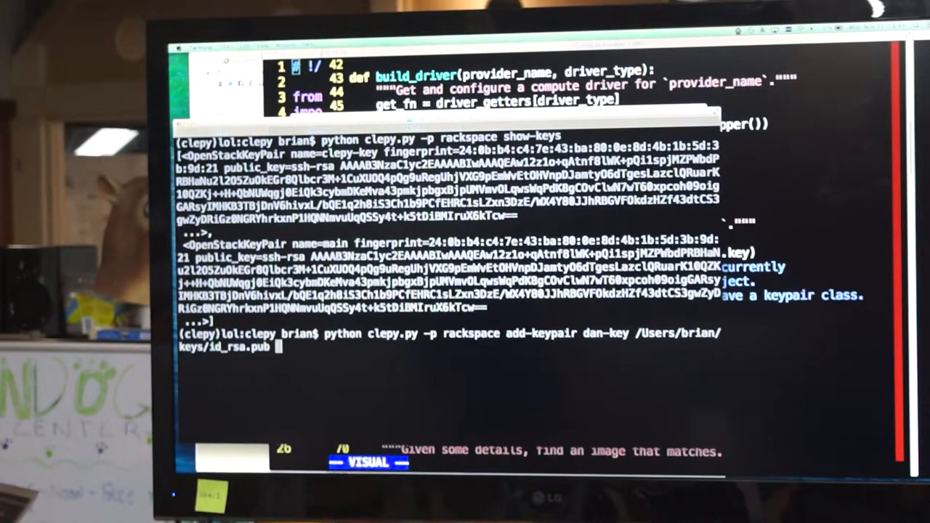
{"action": "key", "text": "Return"}
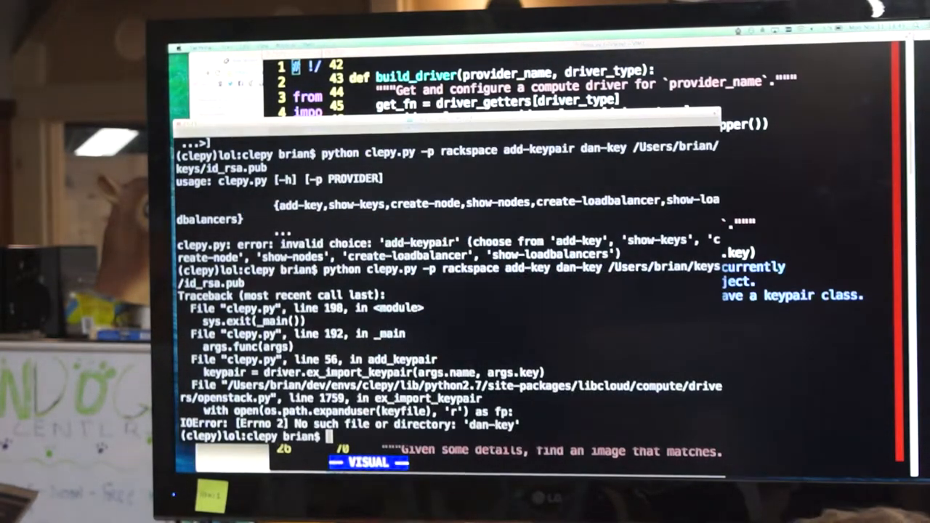
Run 'python clepy.py -p rackspace show-keys', which ends in a name-resolution error
{"action": "type", "text": "python clepy.py -p rackspace show-keys"}
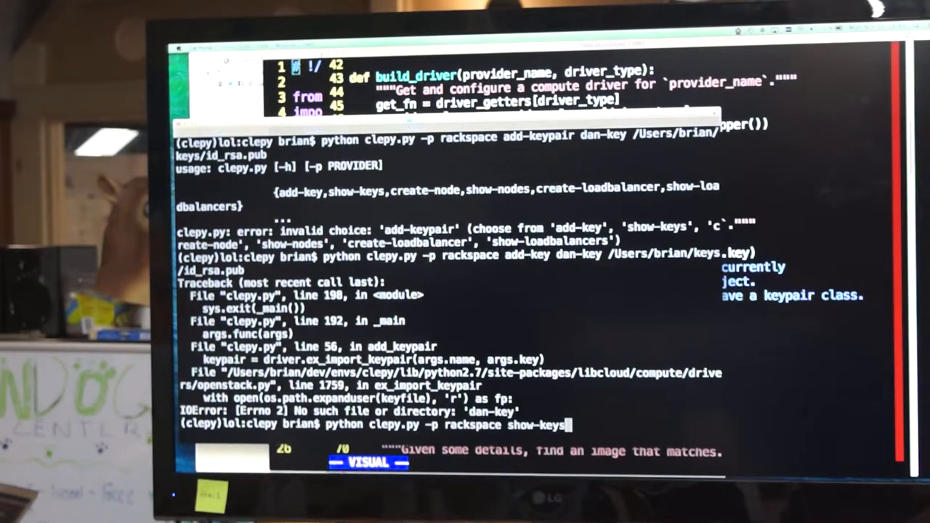
{"action": "key", "text": "Return"}
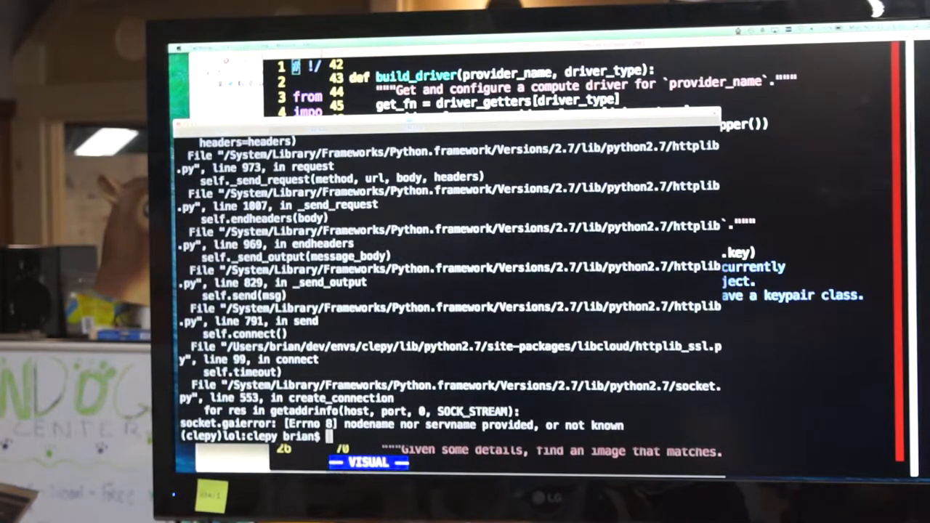
{"action": "type", "text": "python clepy.py -p rackspace show-keys"}
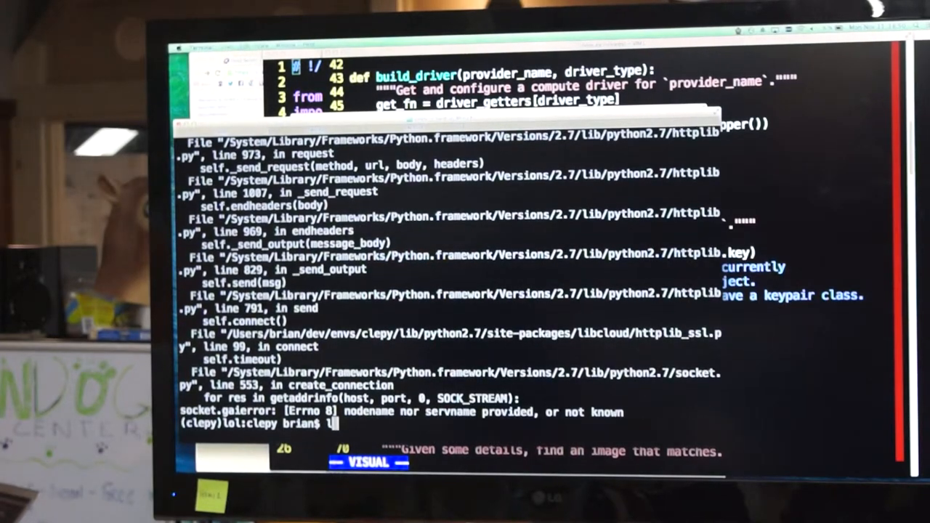
Enter the create-loadbalancer command with IPs 98.129.169.27 and 190.61.200.197
{"action": "type", "text": "python clepy.py -p rackspace create-loadbalancer 98.129.169.27 190.61.200.197"}
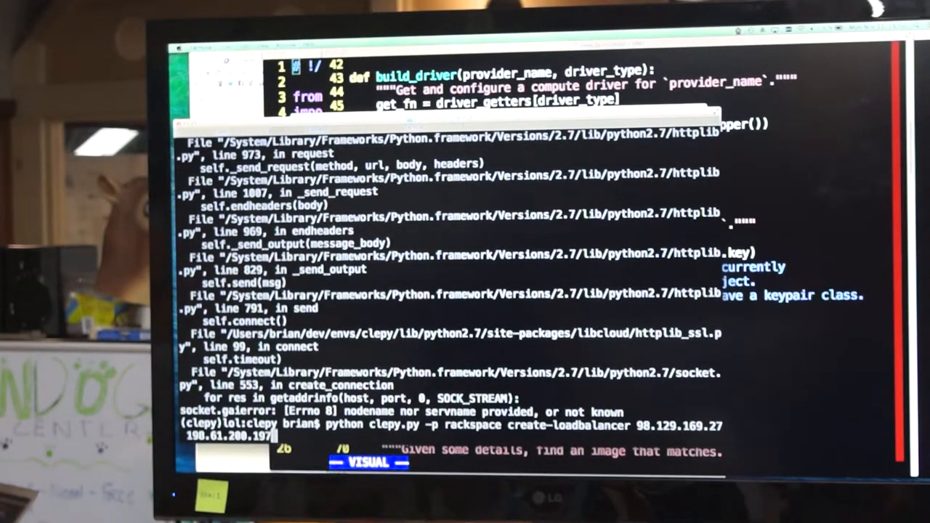